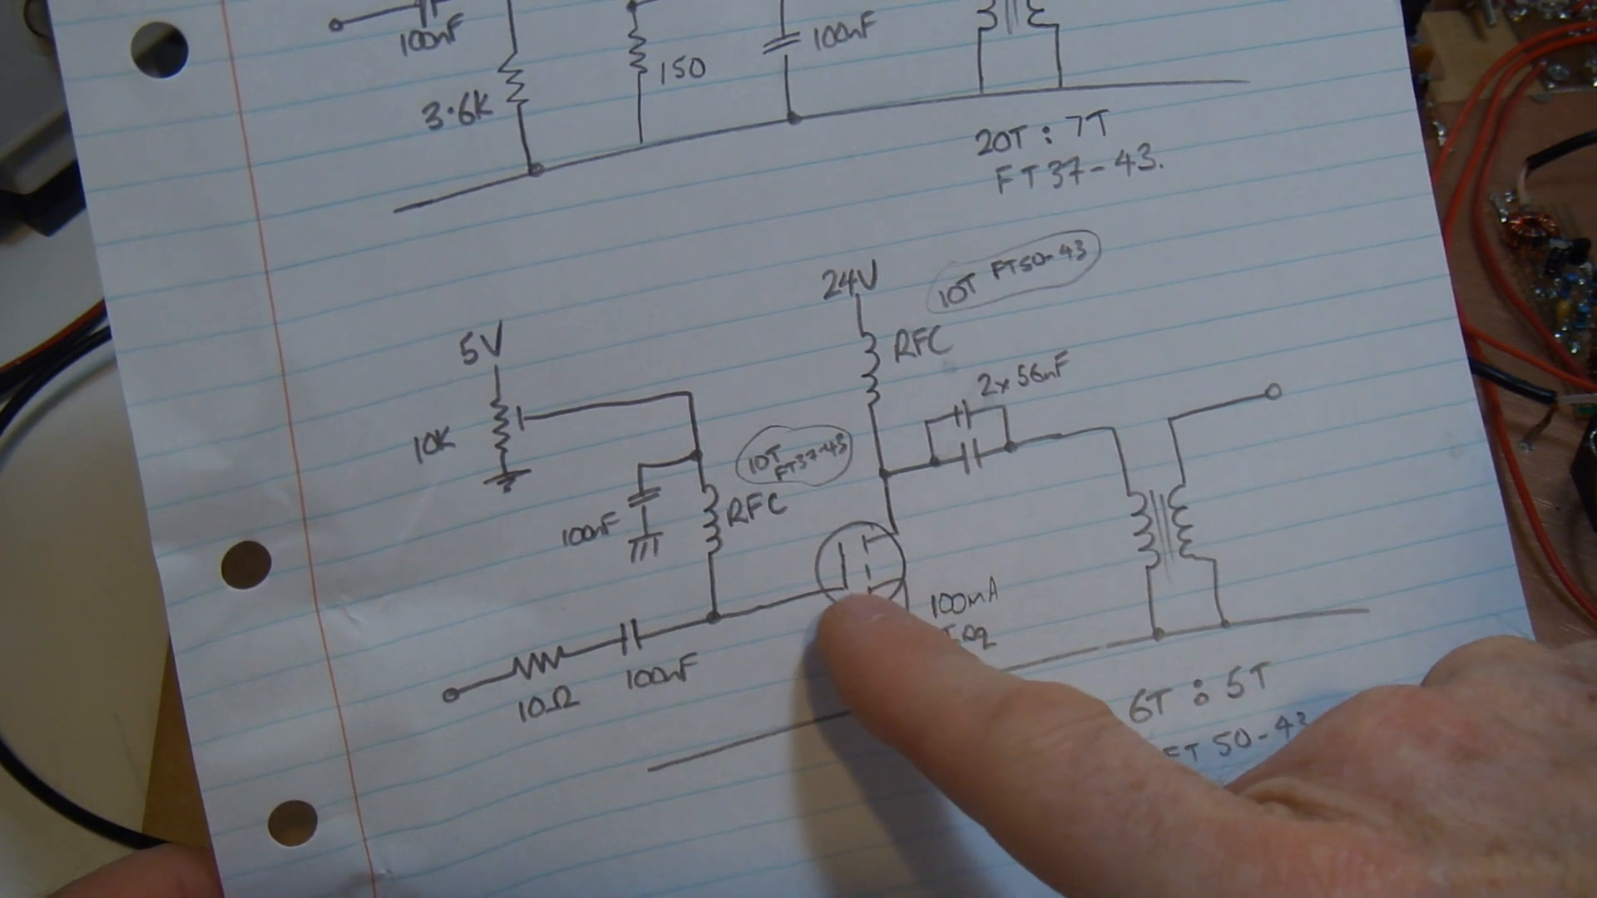
pyautogui.moveTo(713, 611)
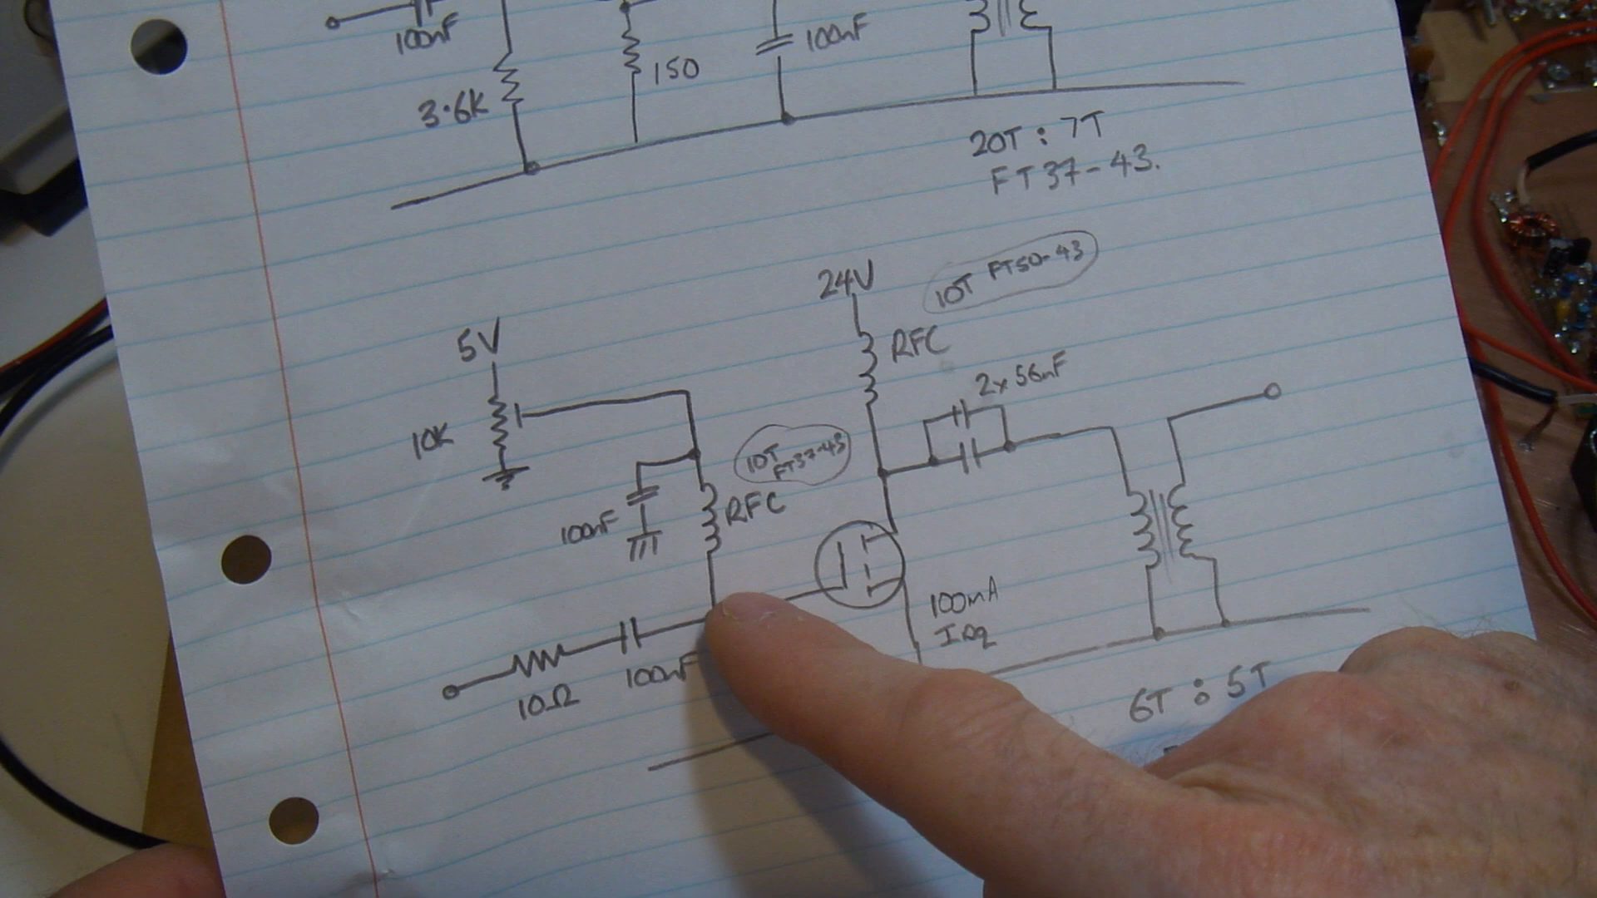